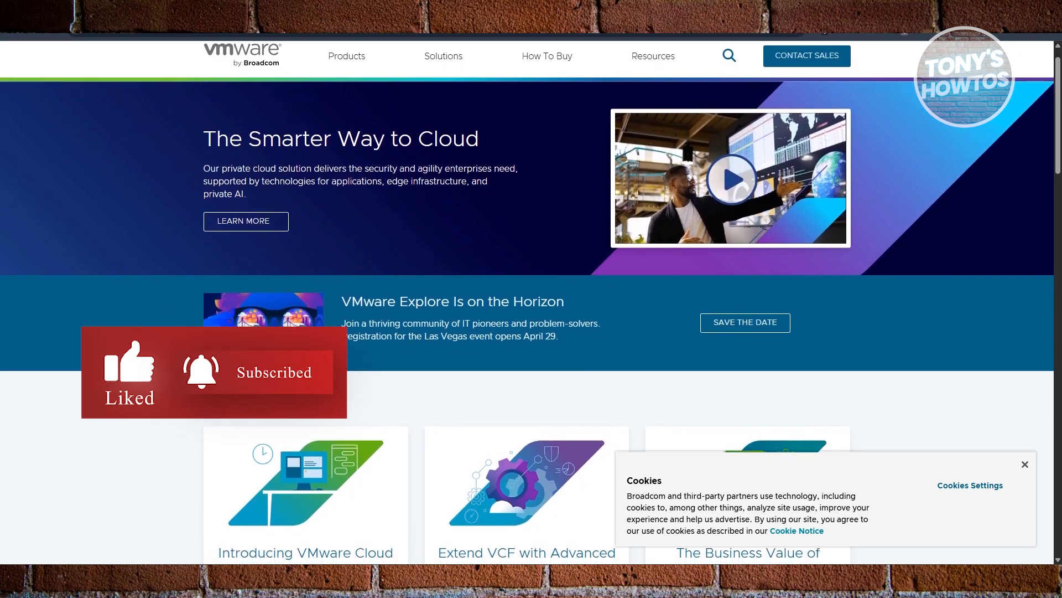
Step: Scroll the VMware homepage past the featured cards to the 'Cloud Solutions for Your Business' heading
scroll("down", 3)
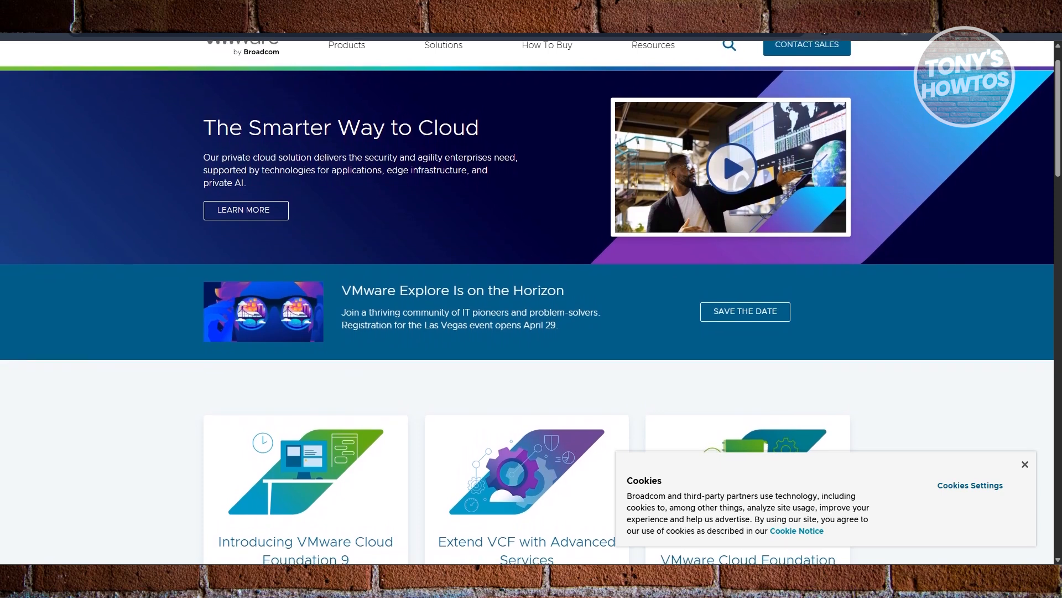
scroll("down", 3)
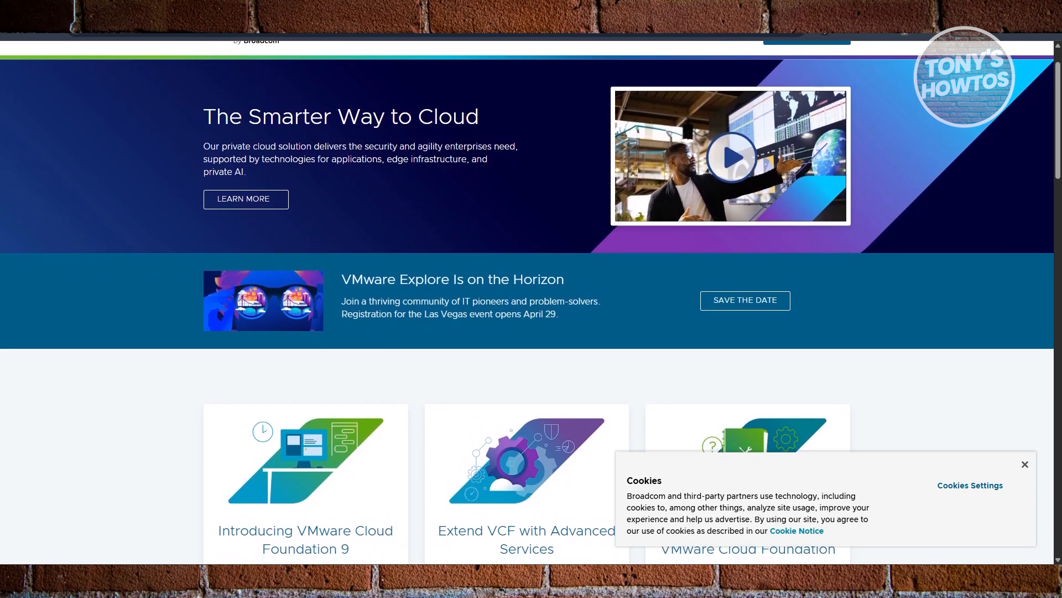
scroll("down", 3)
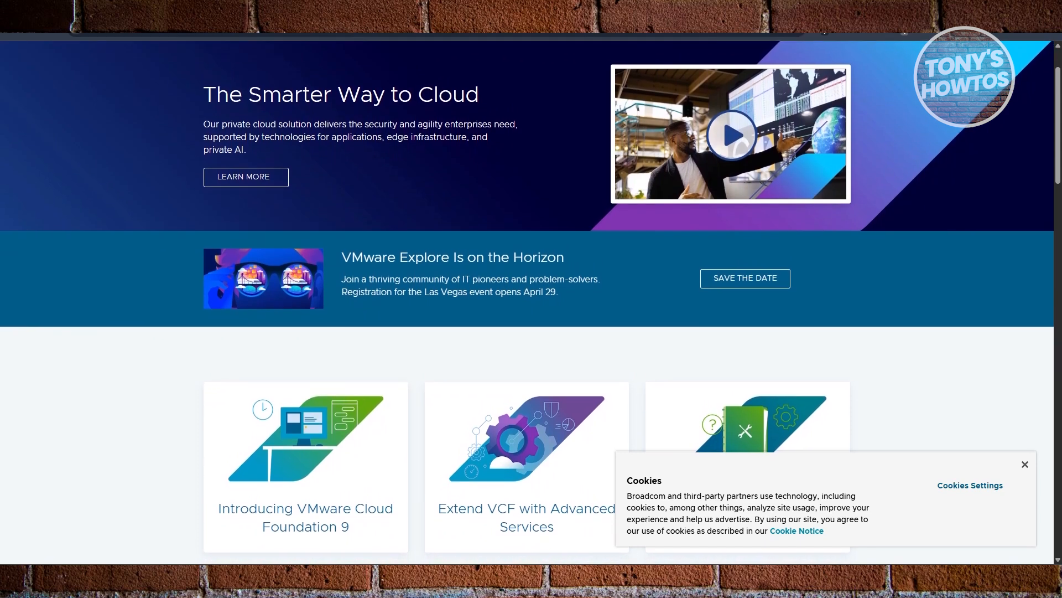
scroll("down", 3)
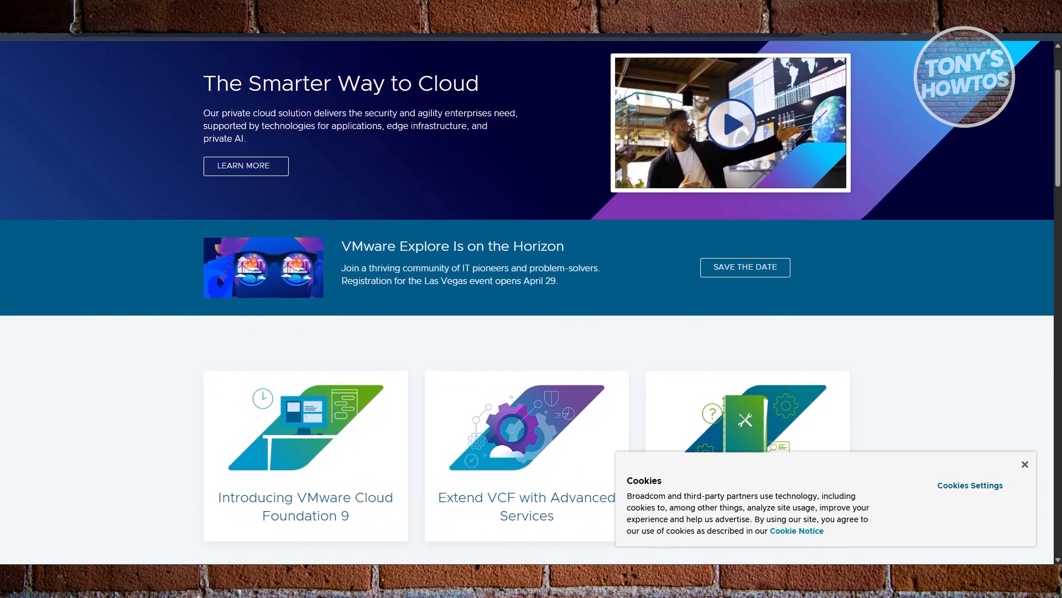
scroll("down", 3)
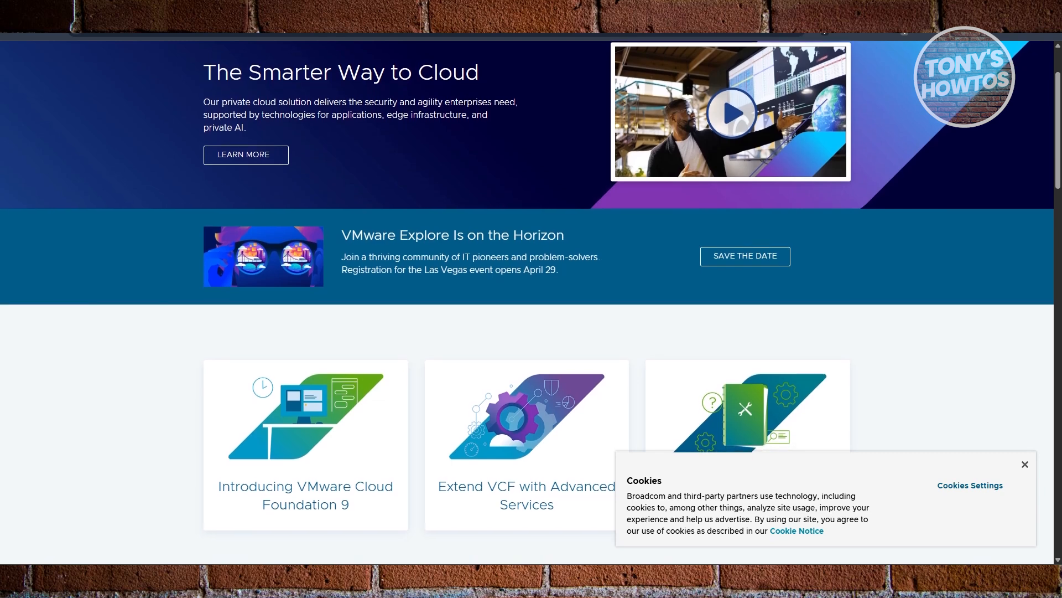
scroll("down", 3)
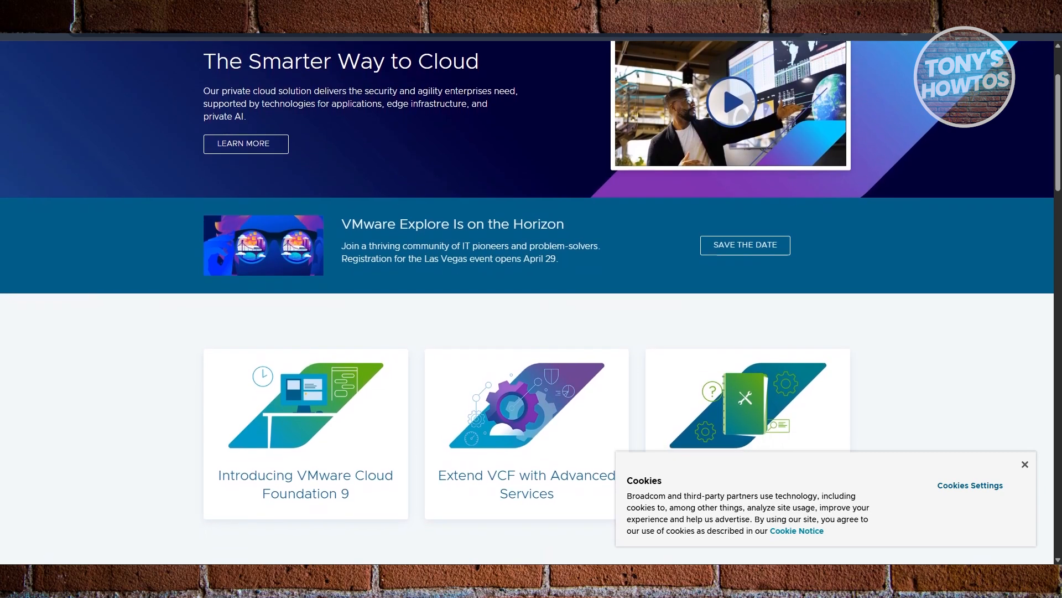
scroll("down", 3)
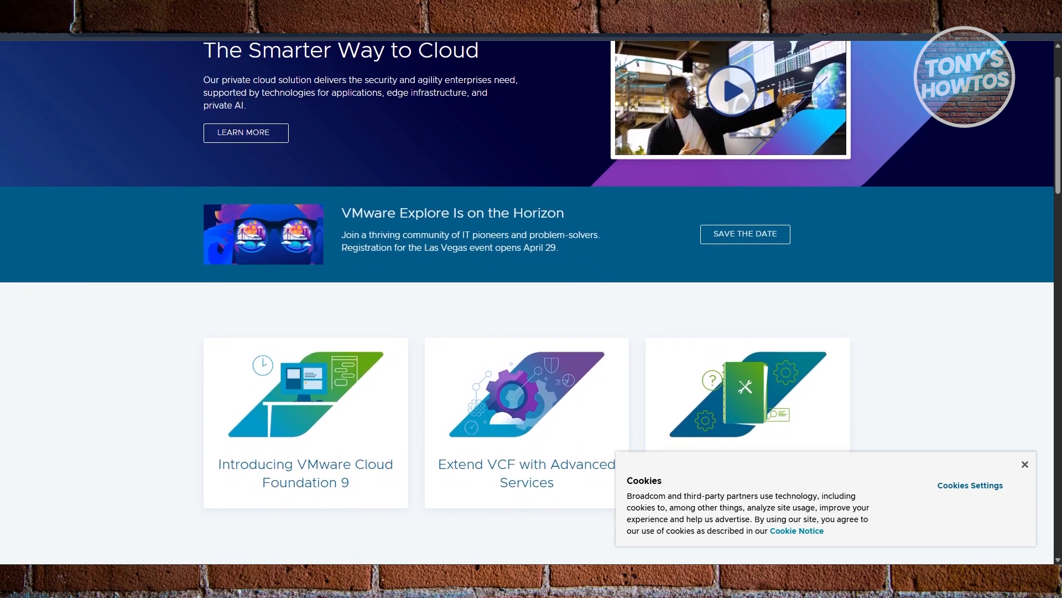
scroll("down", 3)
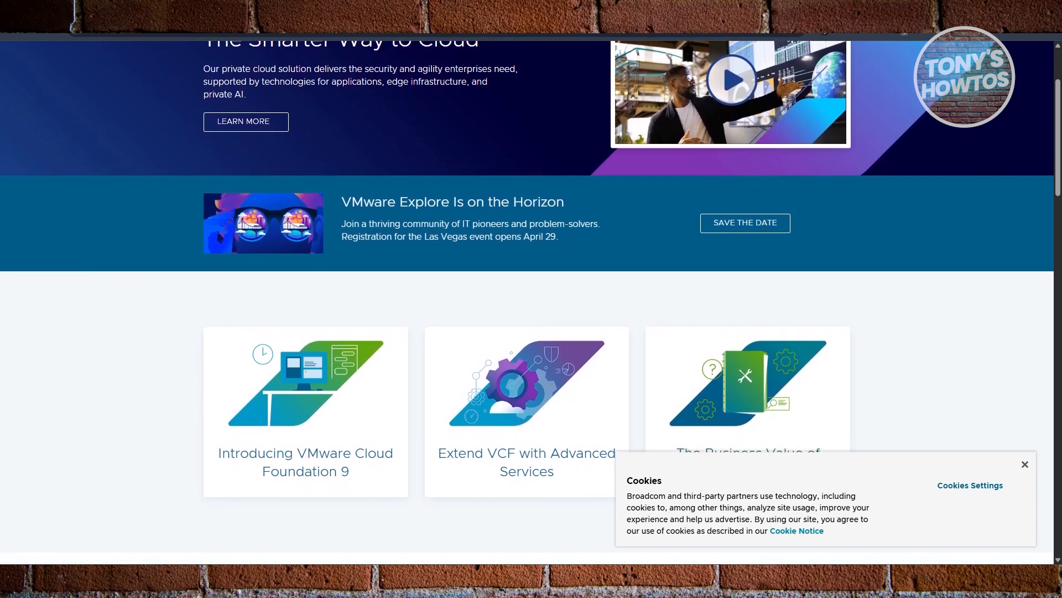
scroll("down", 3)
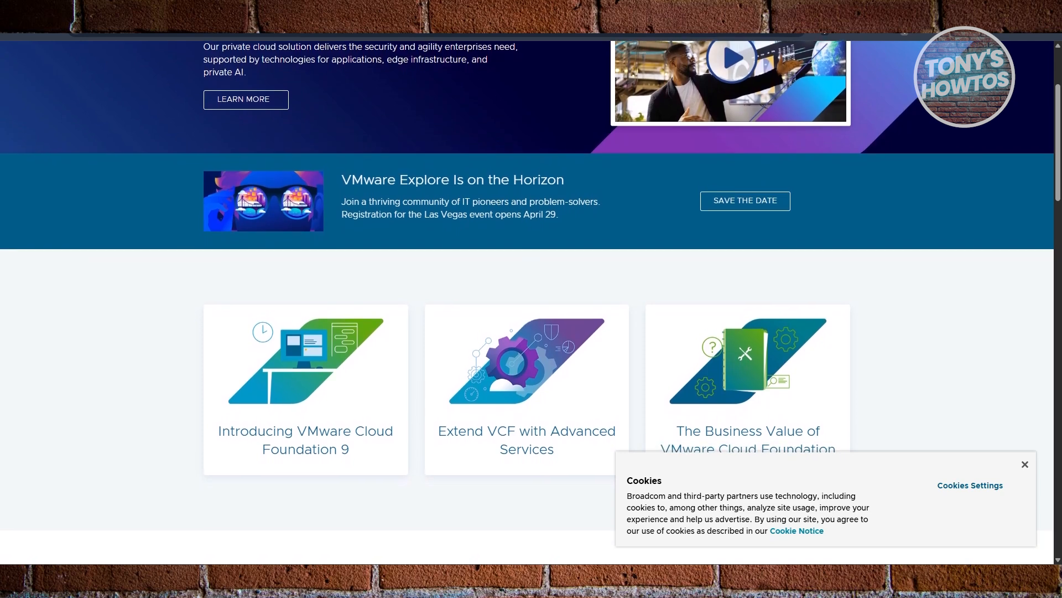
scroll("down", 3)
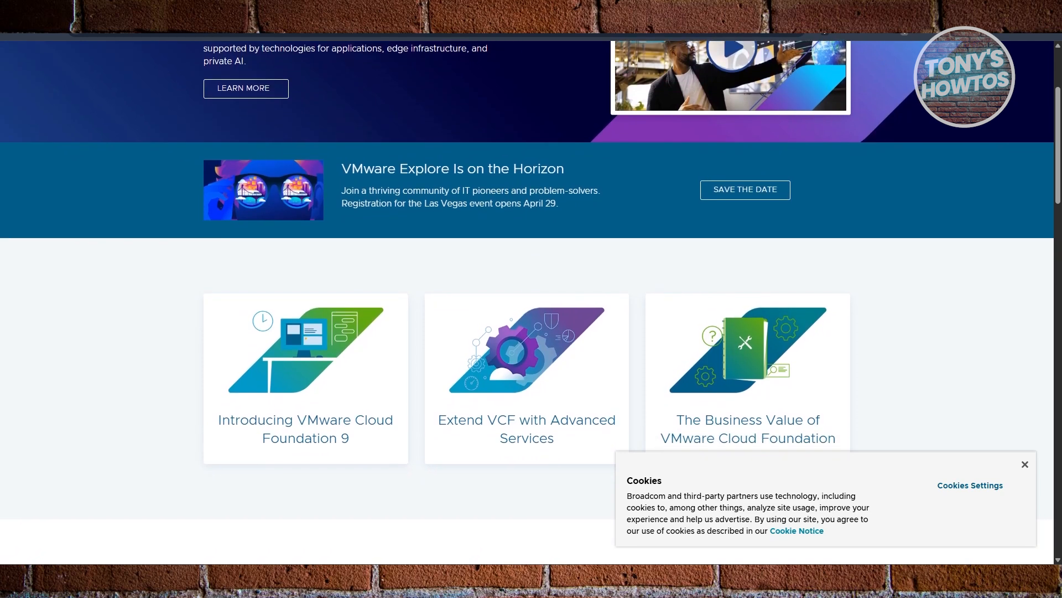
scroll("down", 3)
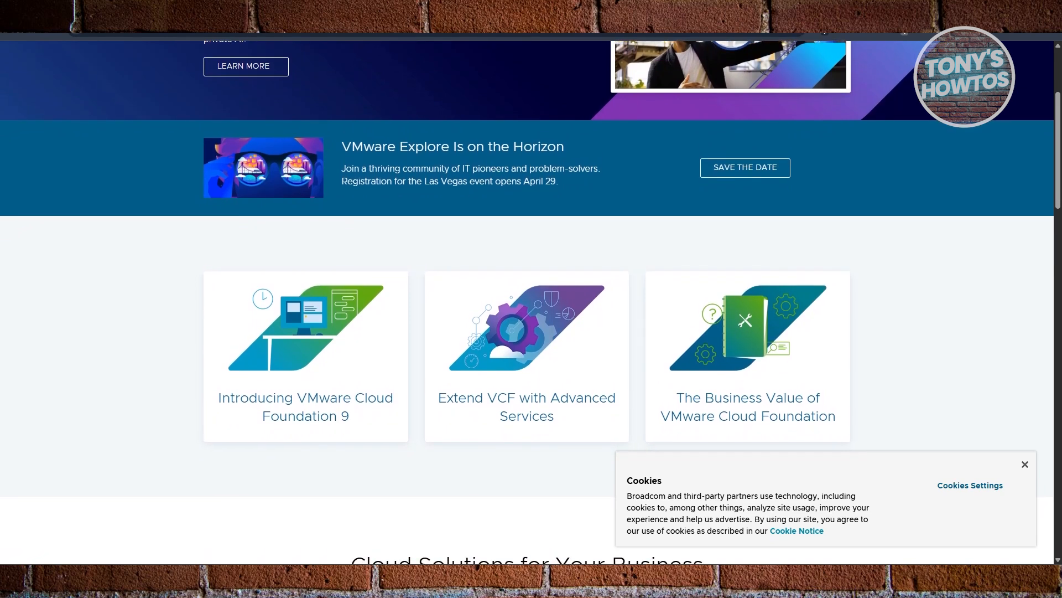
scroll("down", 3)
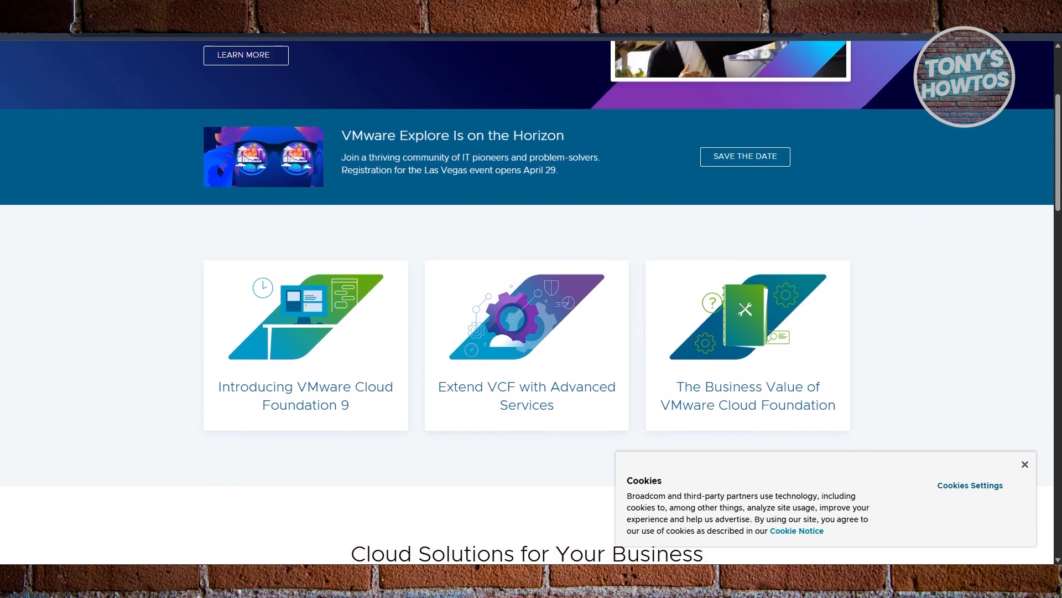
scroll("down", 3)
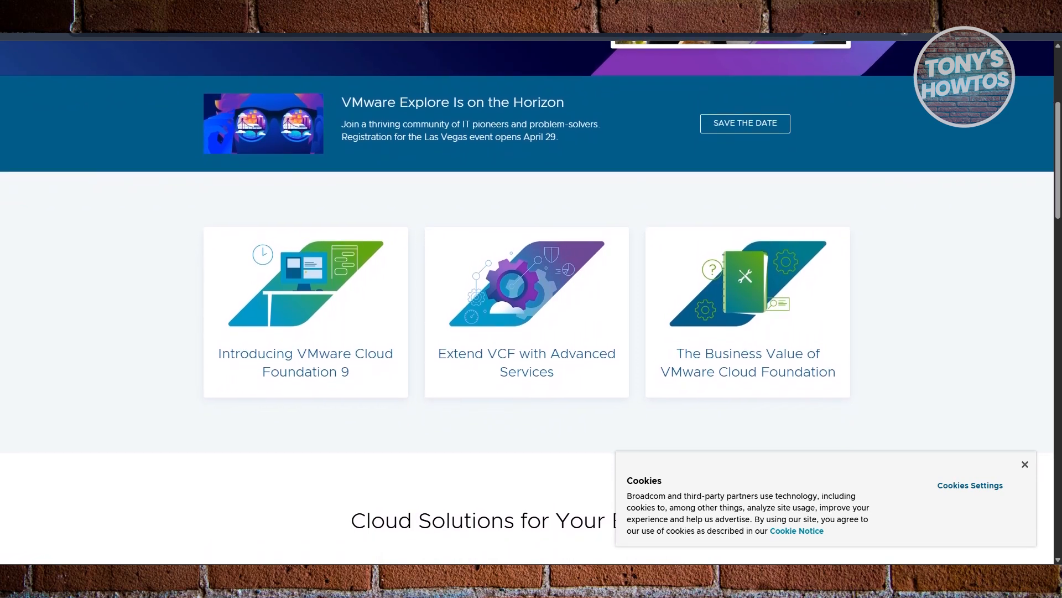
scroll("down", 3)
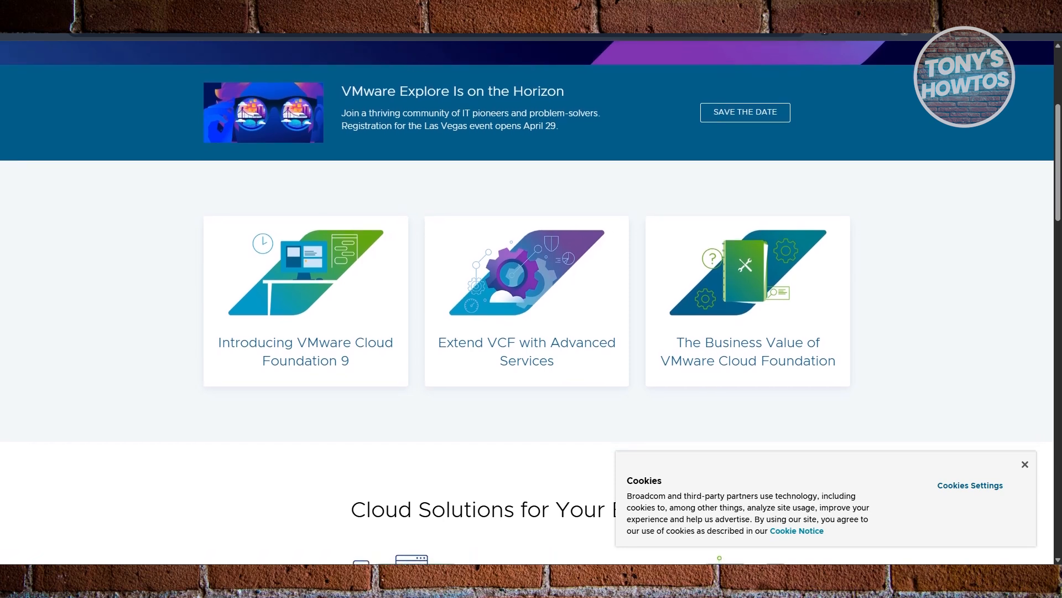
scroll("down", 3)
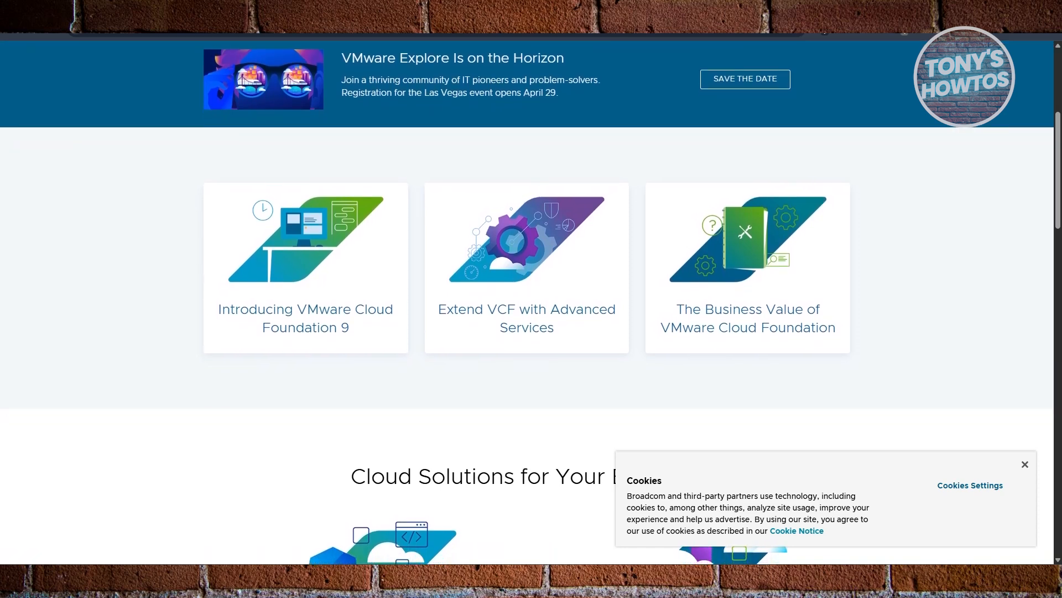
scroll("down", 3)
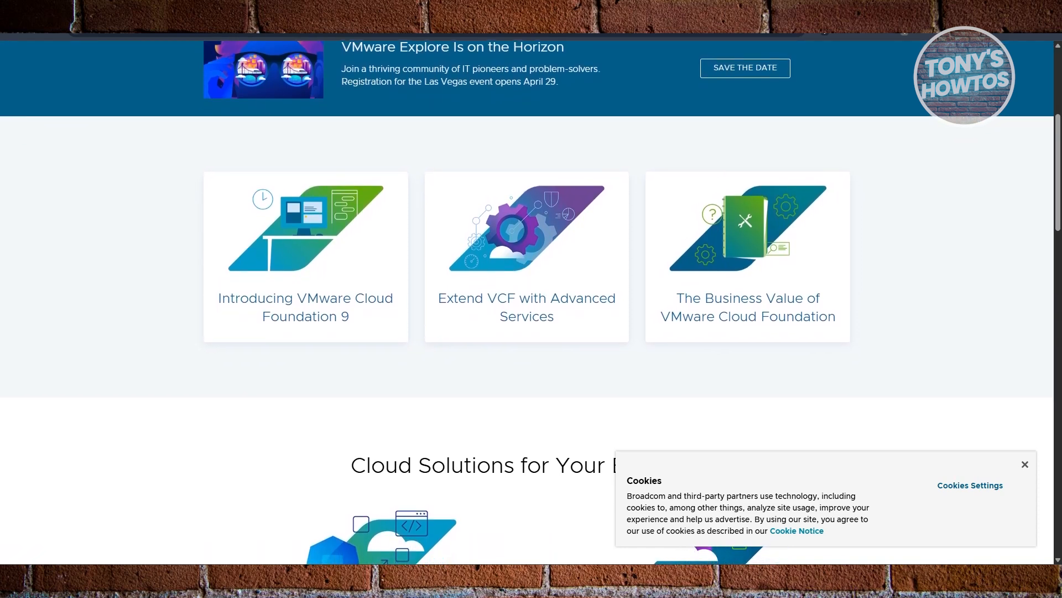
scroll("down", 3)
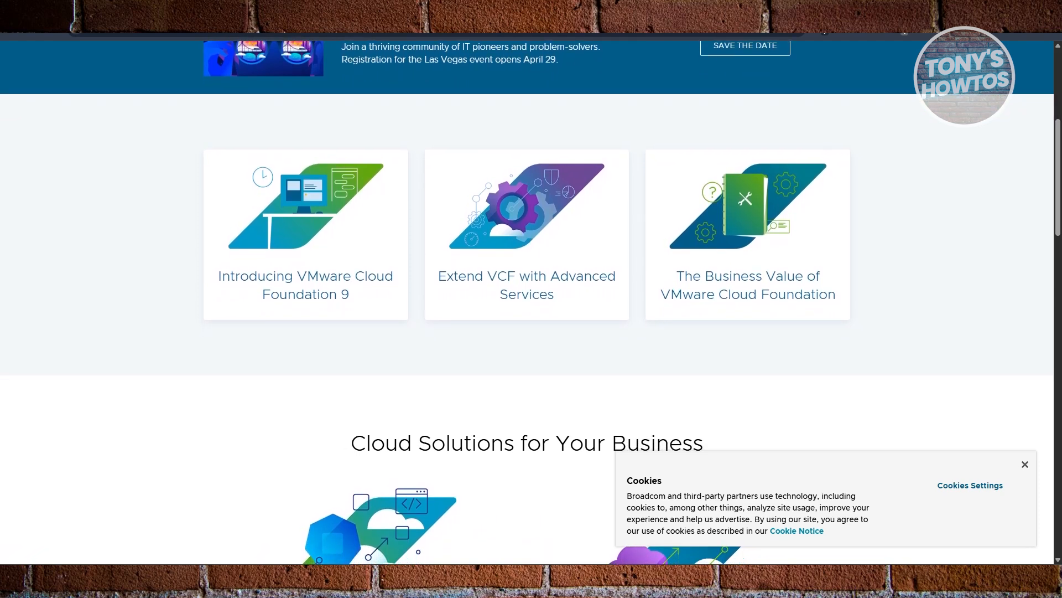
scroll("down", 3)
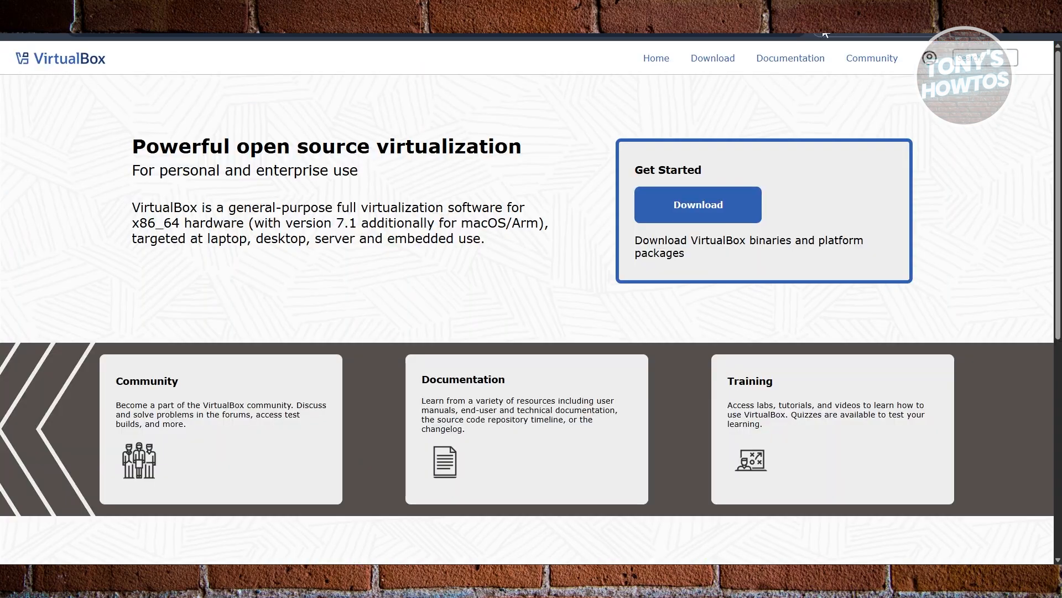
Step: Scroll past the Community, Documentation and Training cards to the recent releases list (7.1.8, 7.1.6, 7.0.24)
scroll("down", 3)
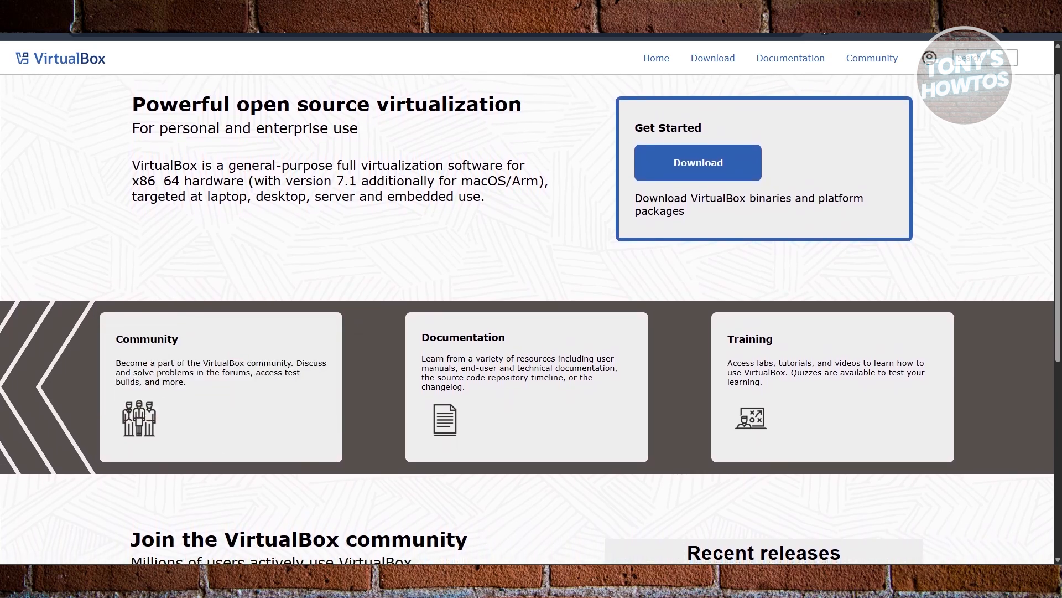
scroll("down", 3)
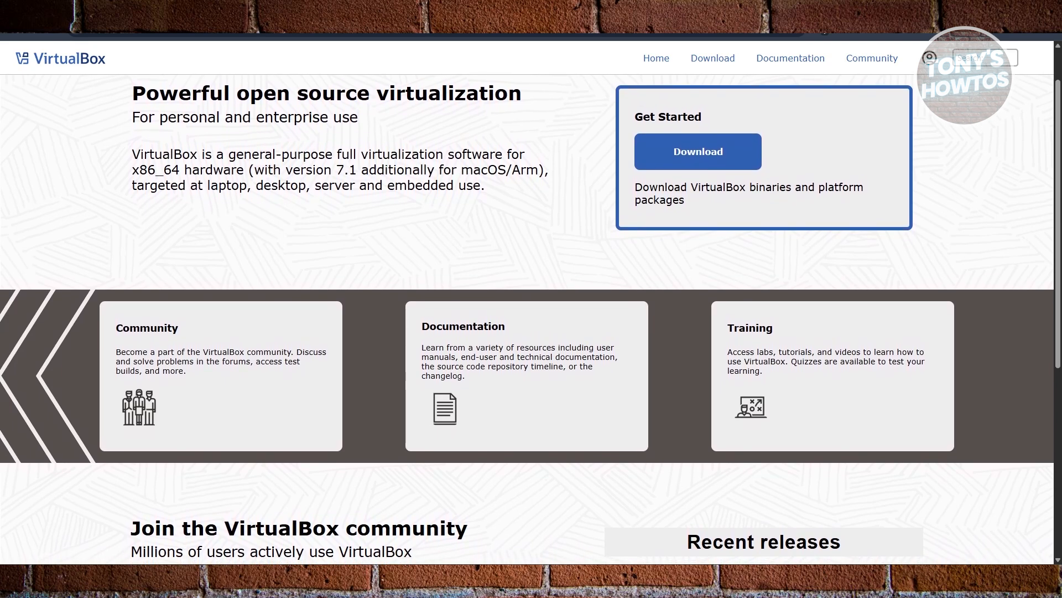
scroll("down", 3)
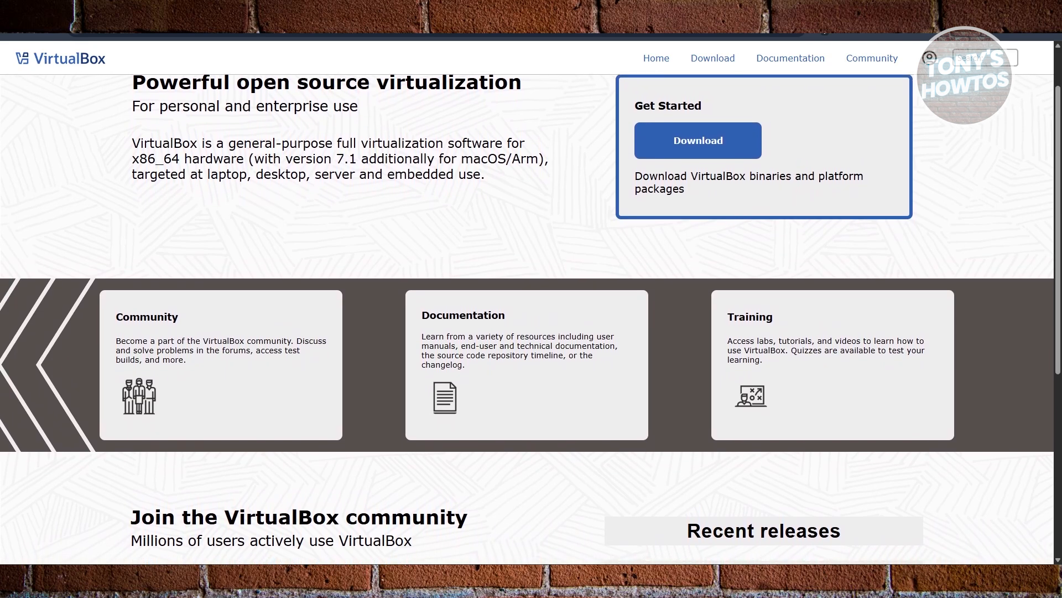
scroll("down", 3)
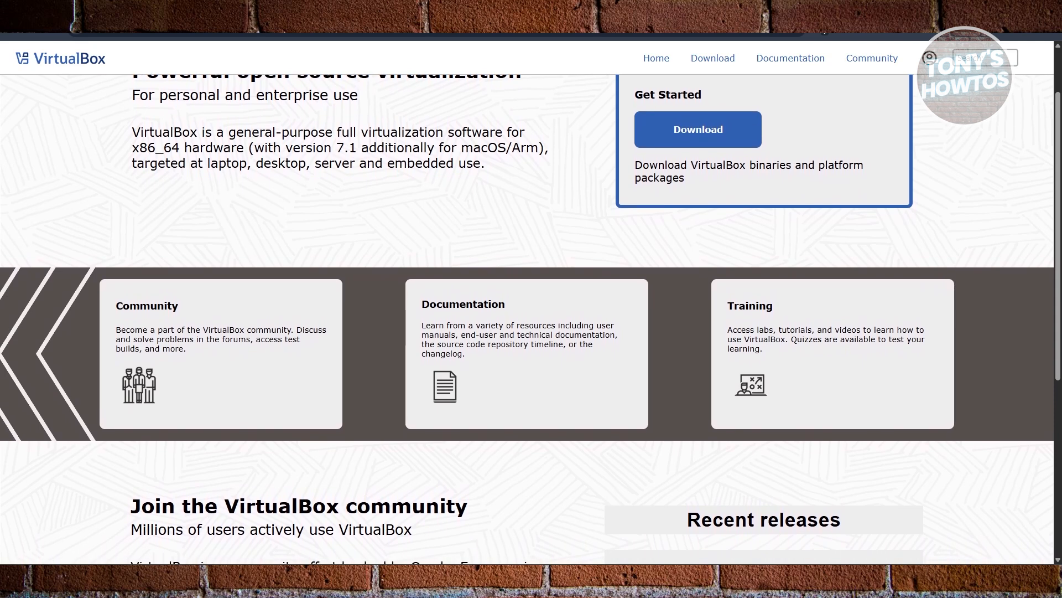
scroll("down", 3)
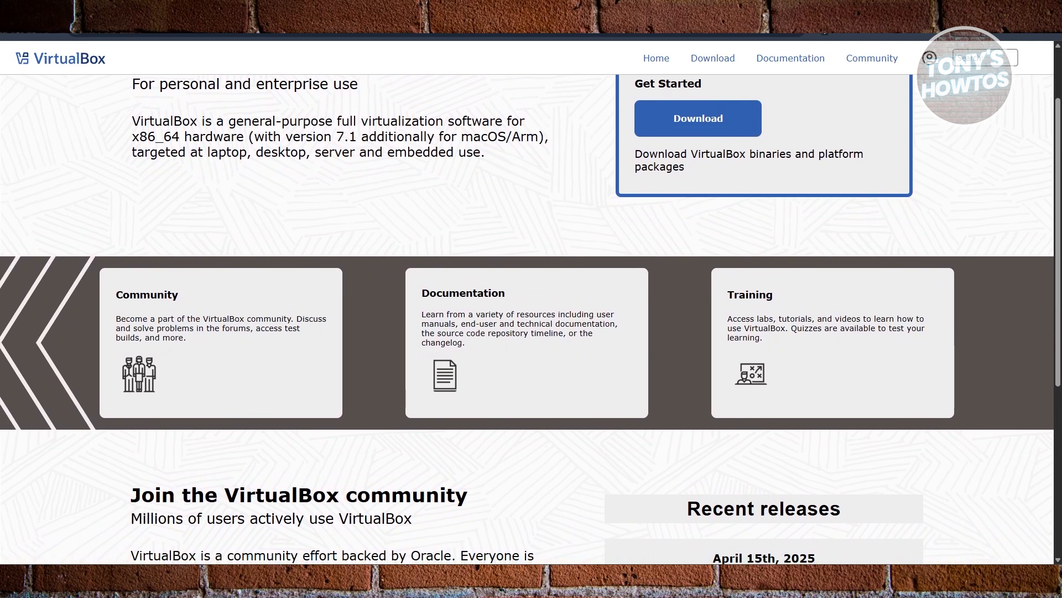
scroll("down", 3)
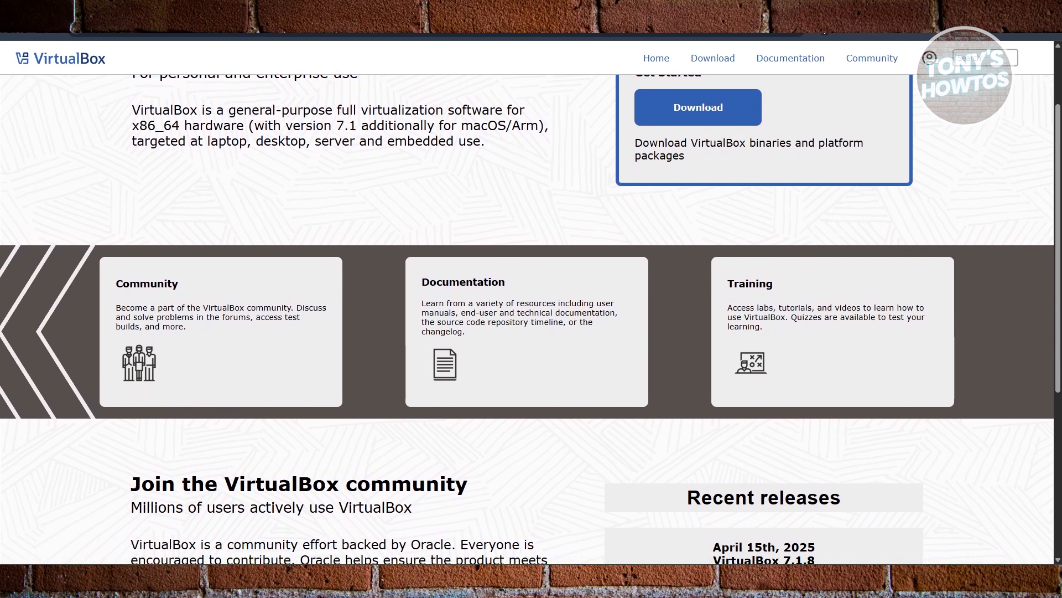
scroll("down", 3)
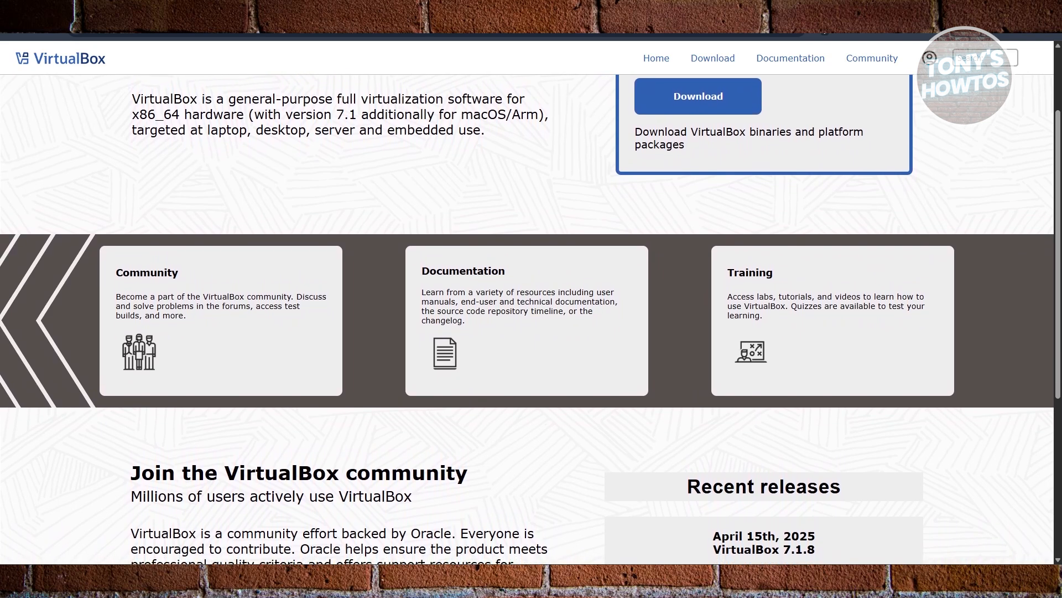
scroll("down", 3)
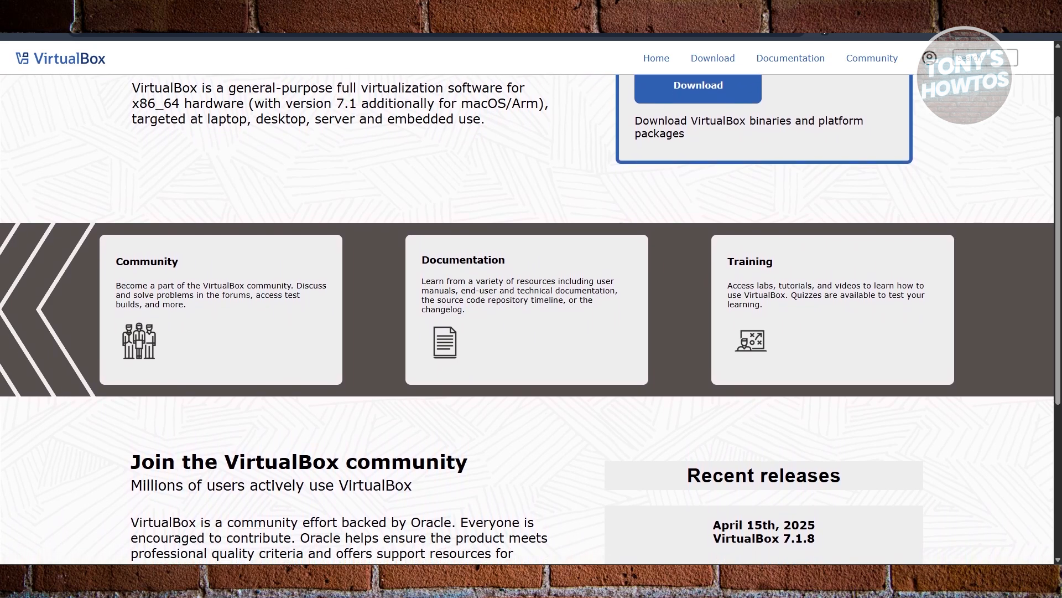
scroll("down", 3)
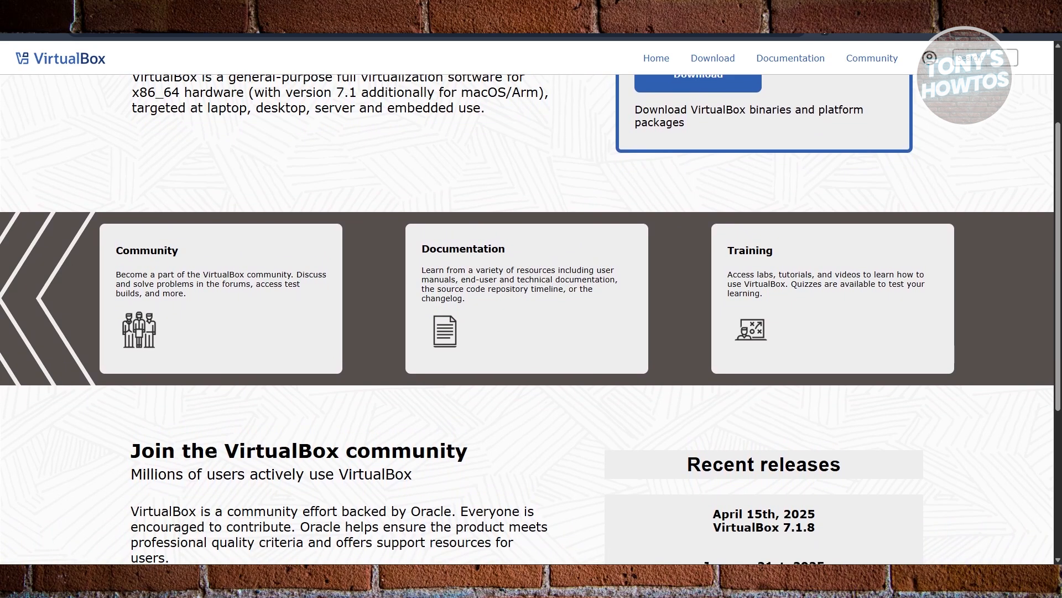
scroll("down", 3)
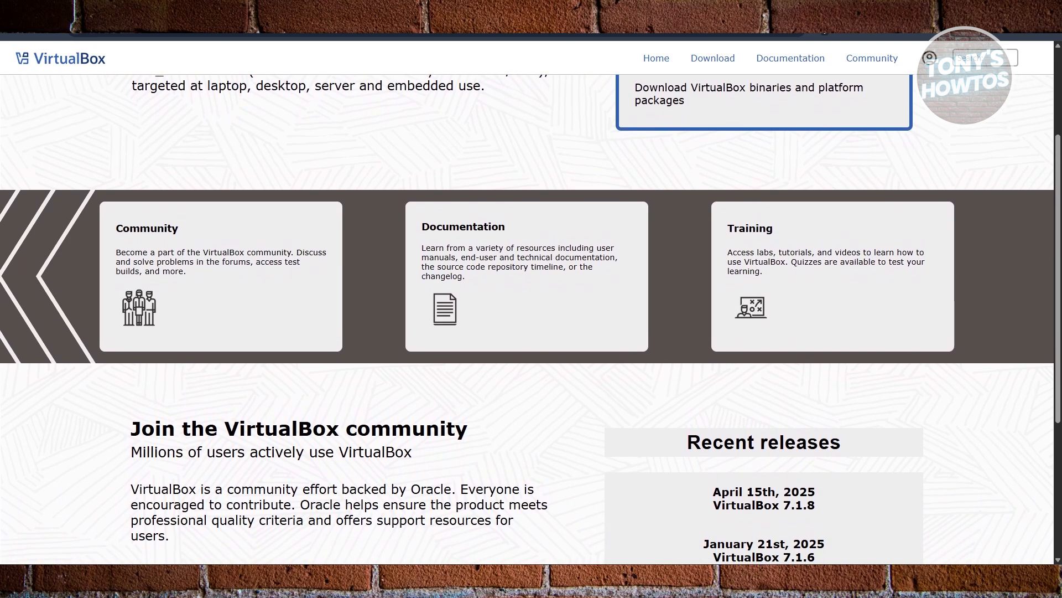
scroll("down", 3)
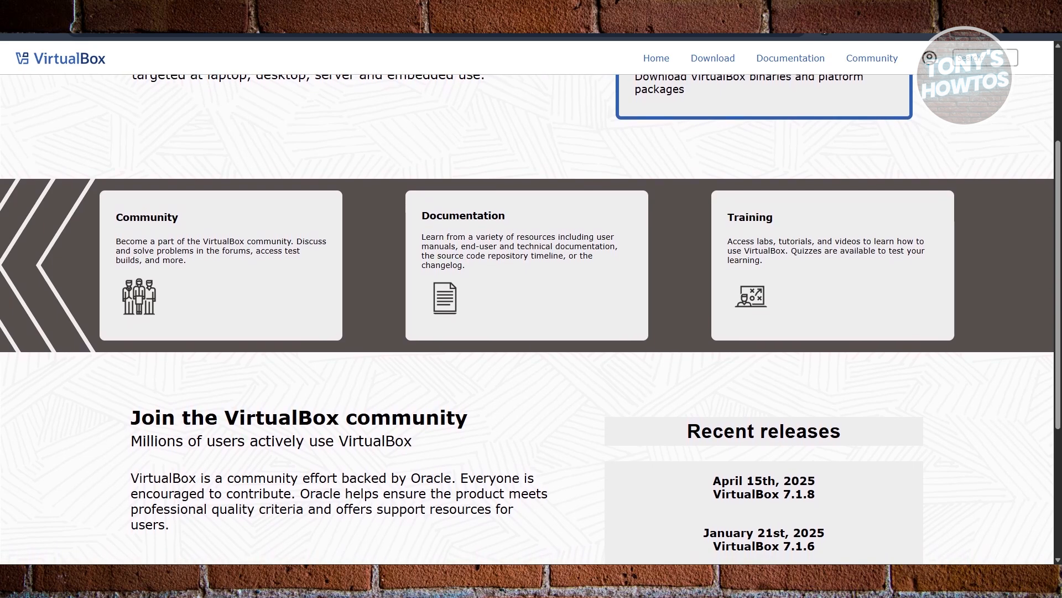
scroll("down", 3)
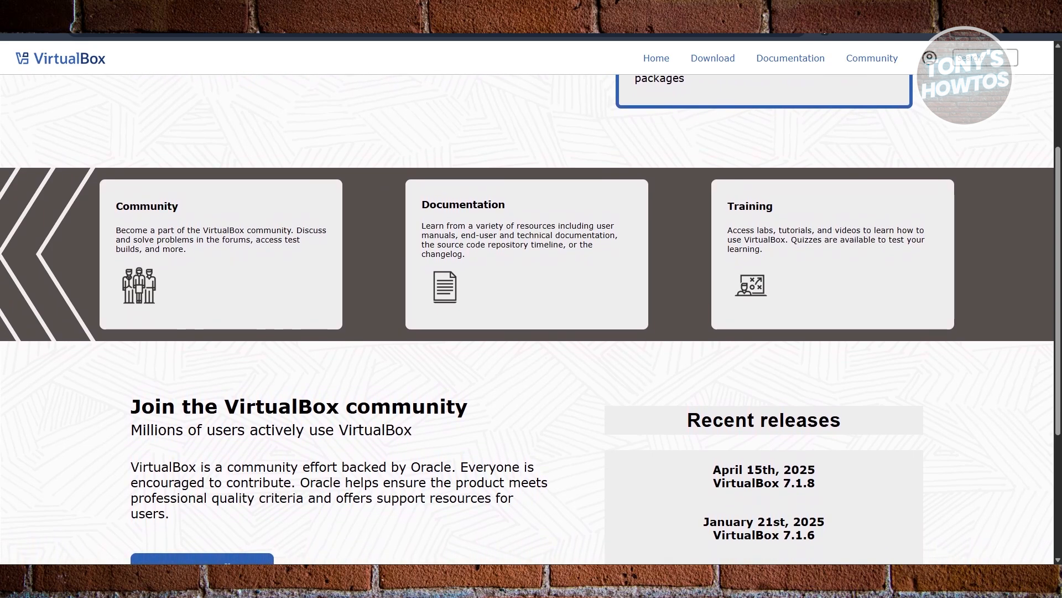
scroll("down", 3)
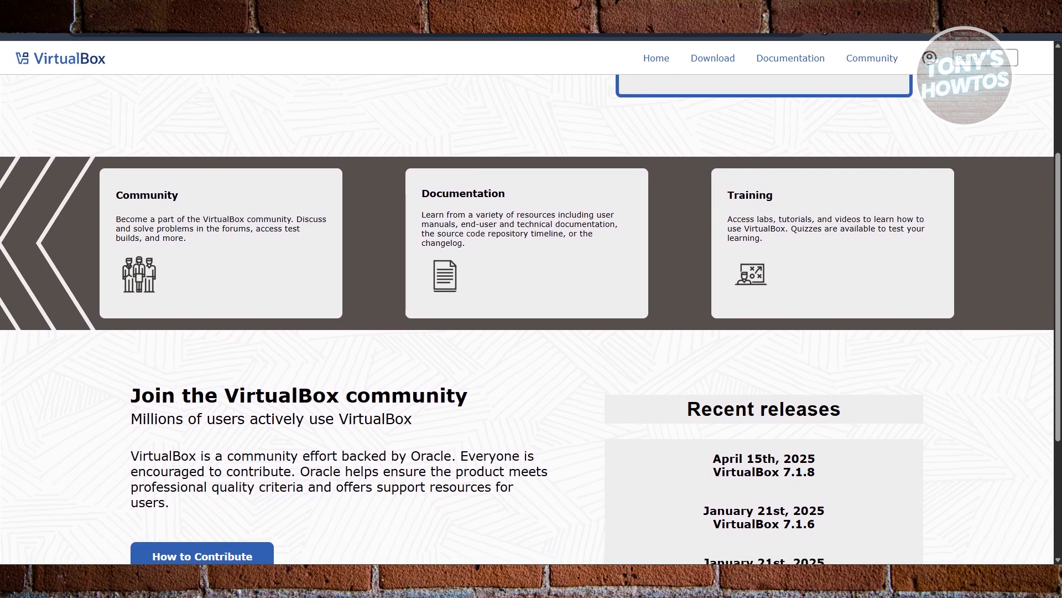
scroll("down", 3)
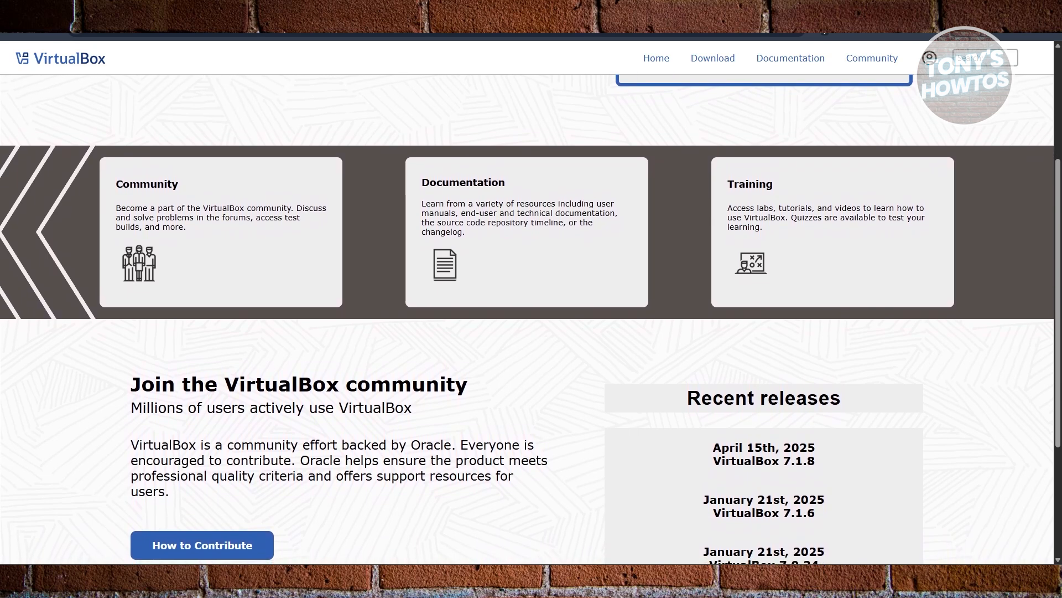
scroll("down", 3)
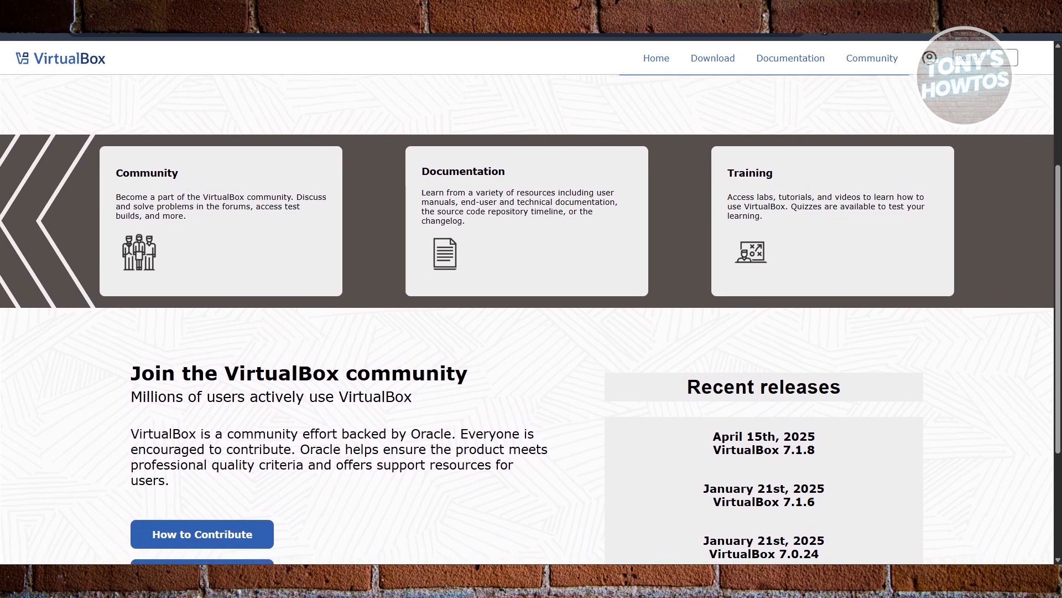
scroll("down", 3)
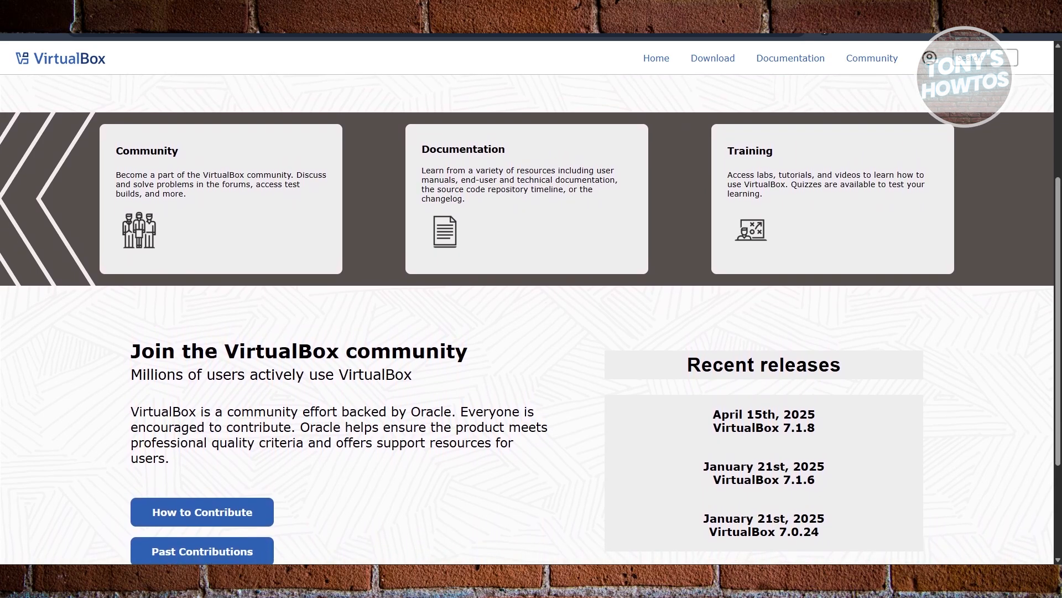
scroll("down", 3)
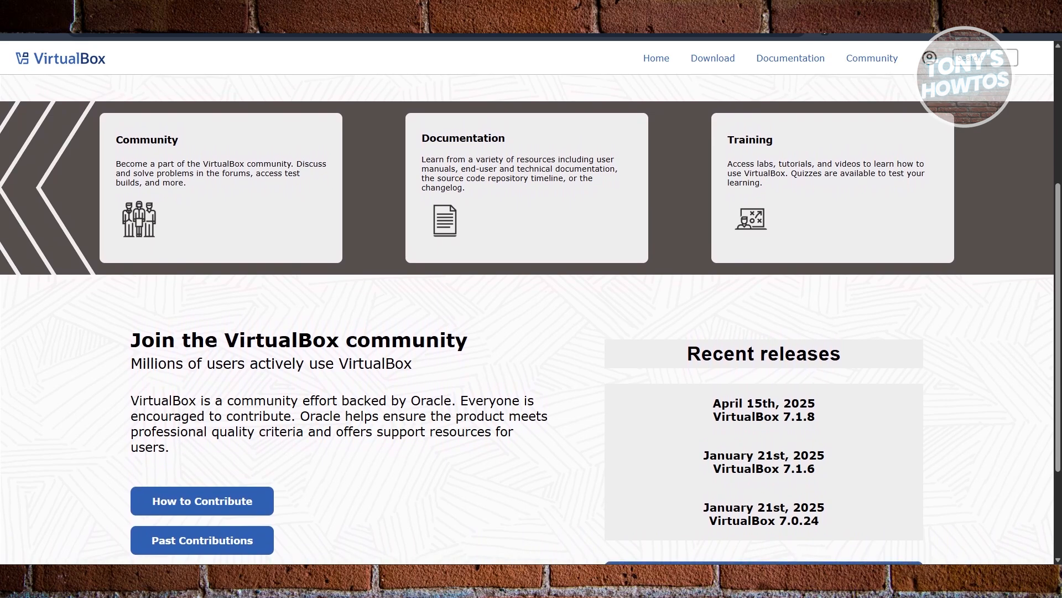
Step: Scroll to the VirtualBox page bottom showing the Oracle footer with Support, Privacy and Terms of Use
scroll("down", 3)
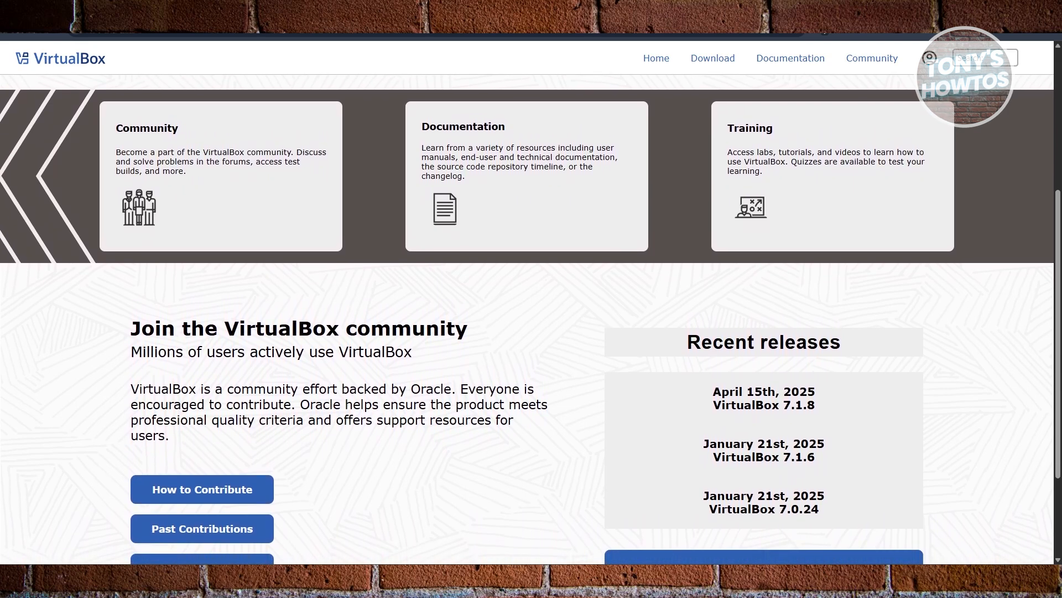
scroll("down", 3)
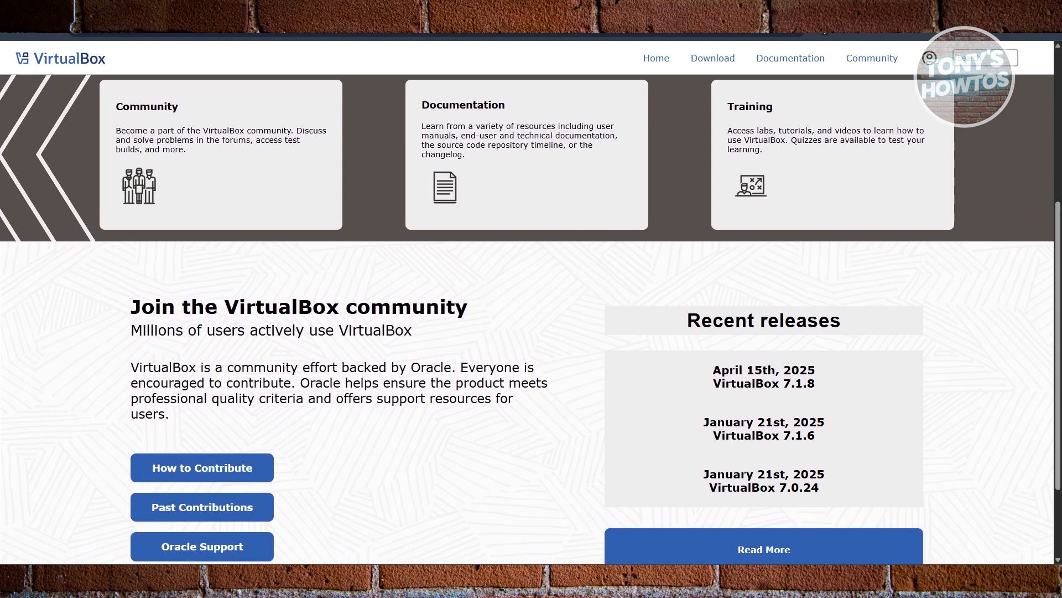
scroll("down", 3)
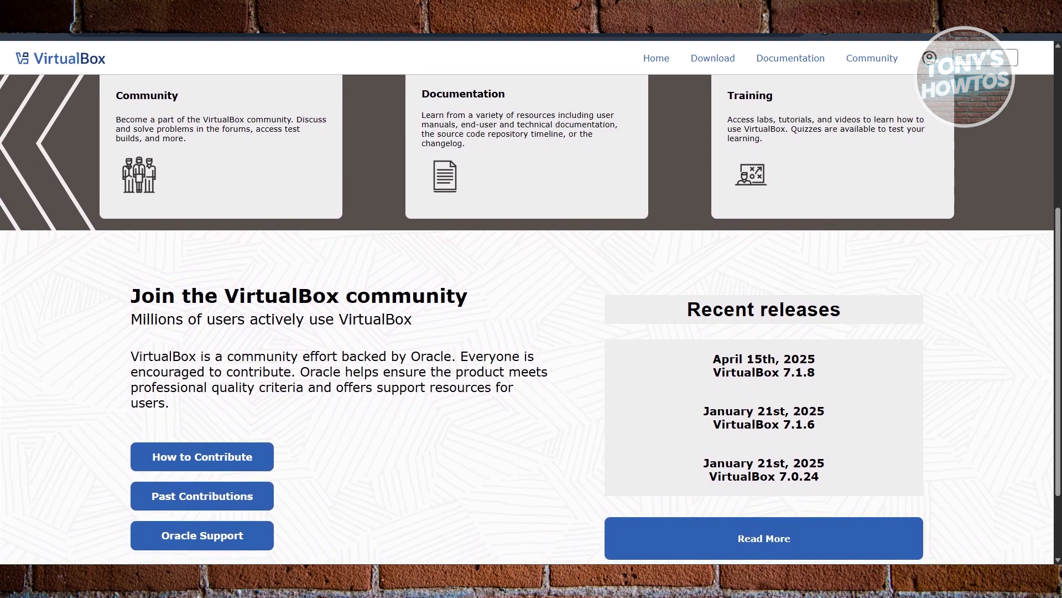
scroll("down", 3)
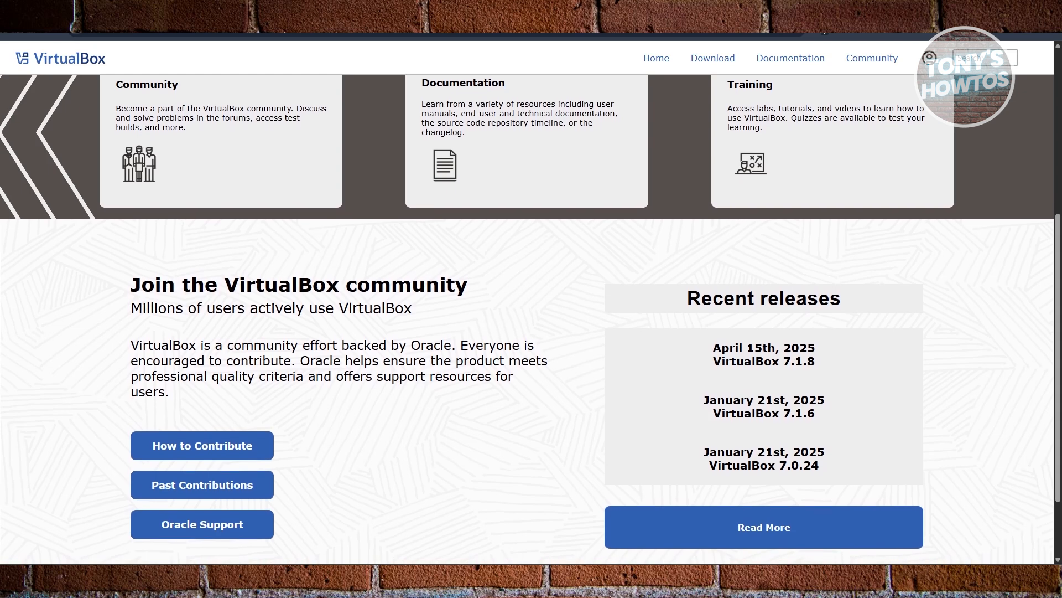
scroll("down", 3)
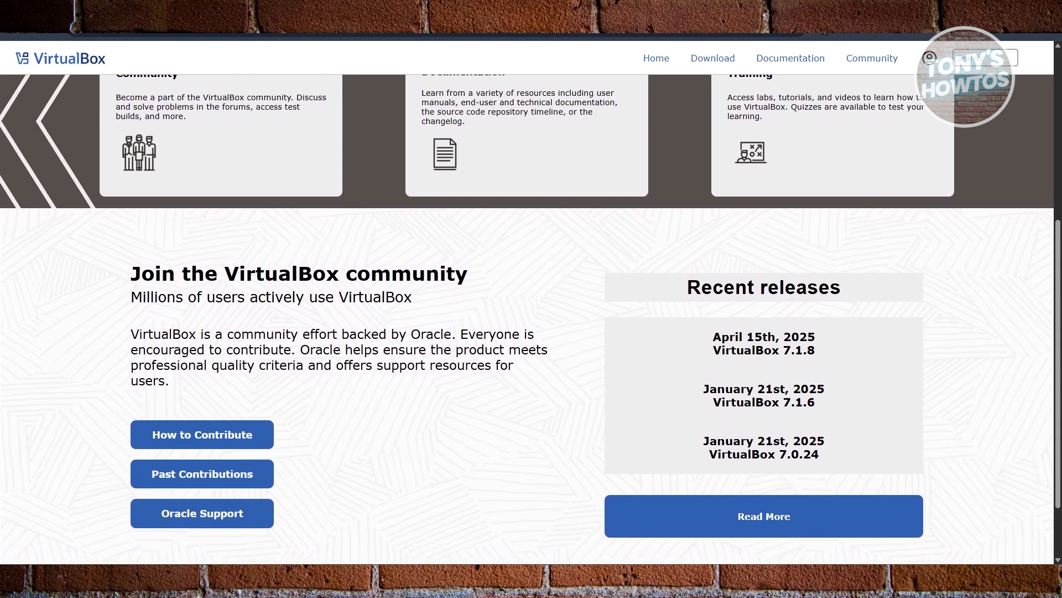
scroll("up", 3)
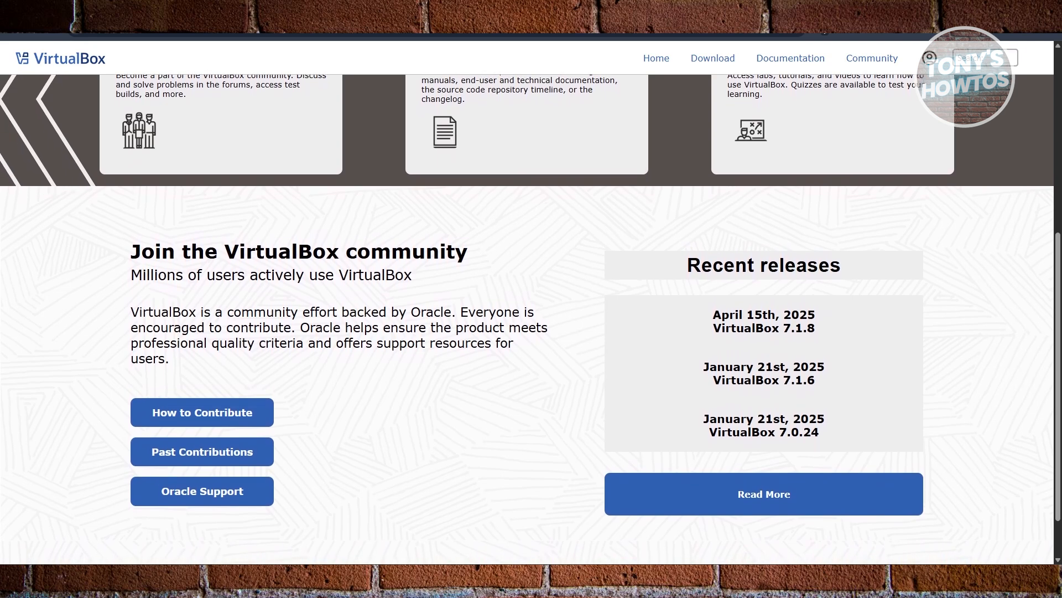
scroll("down", 3)
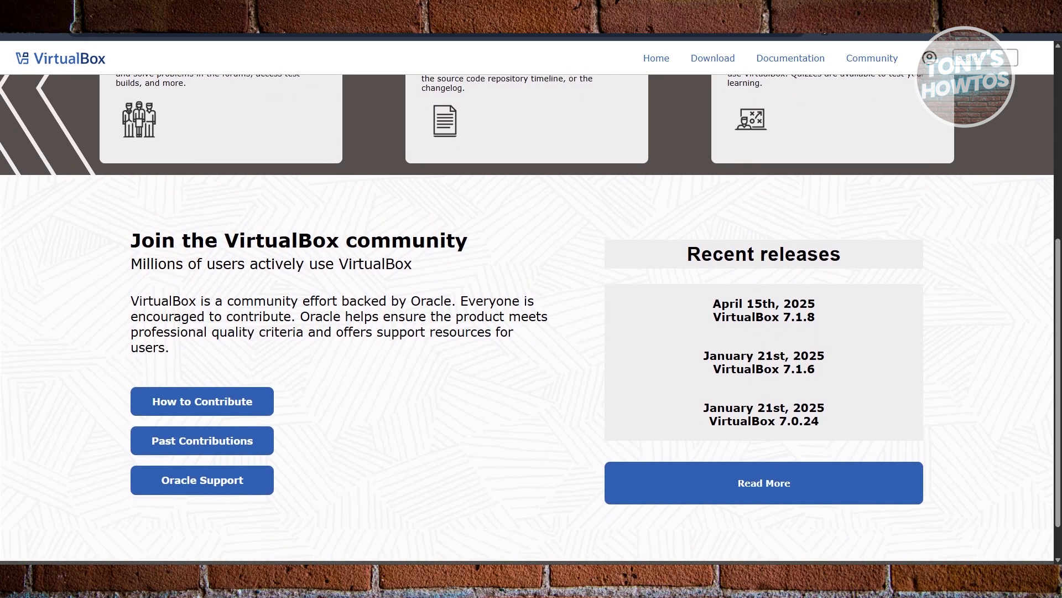
scroll("down", 3)
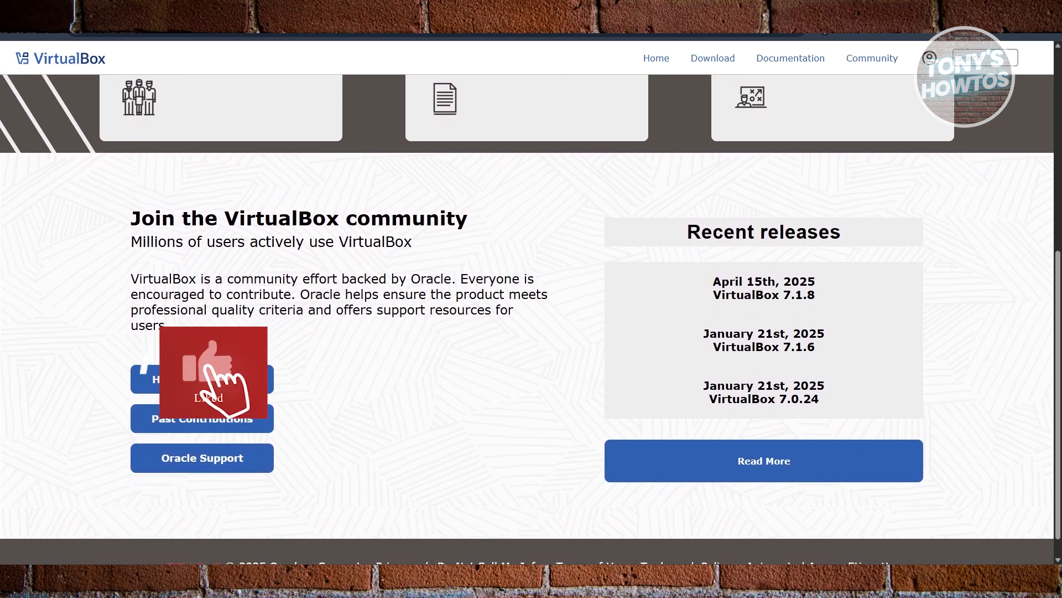
scroll("down", 3)
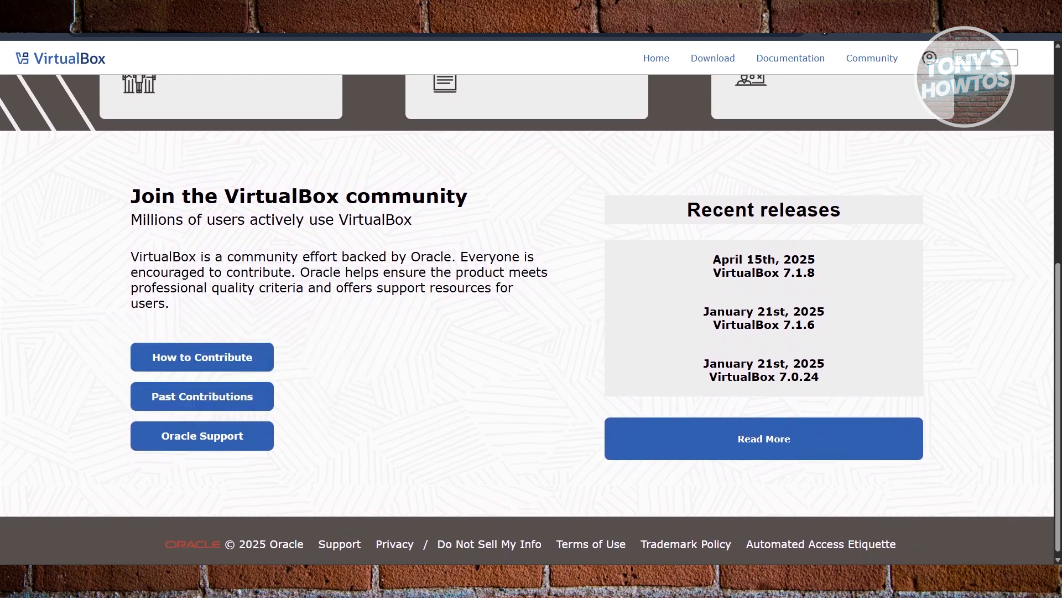
scroll("down", 3)
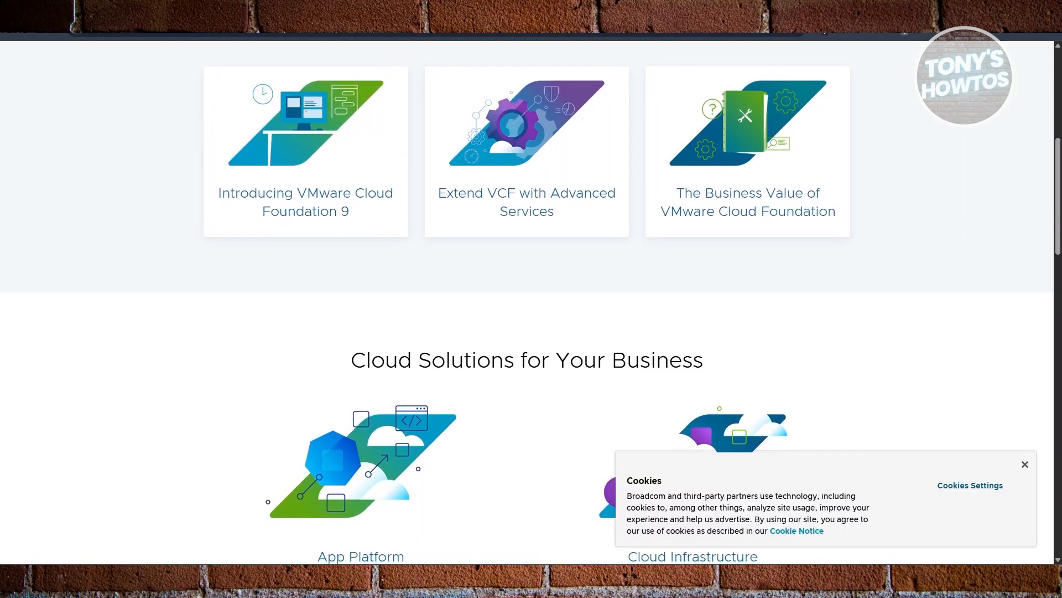
Step: Scroll the VMware page, then return to the VirtualBox tab at its footer
scroll("down", 3)
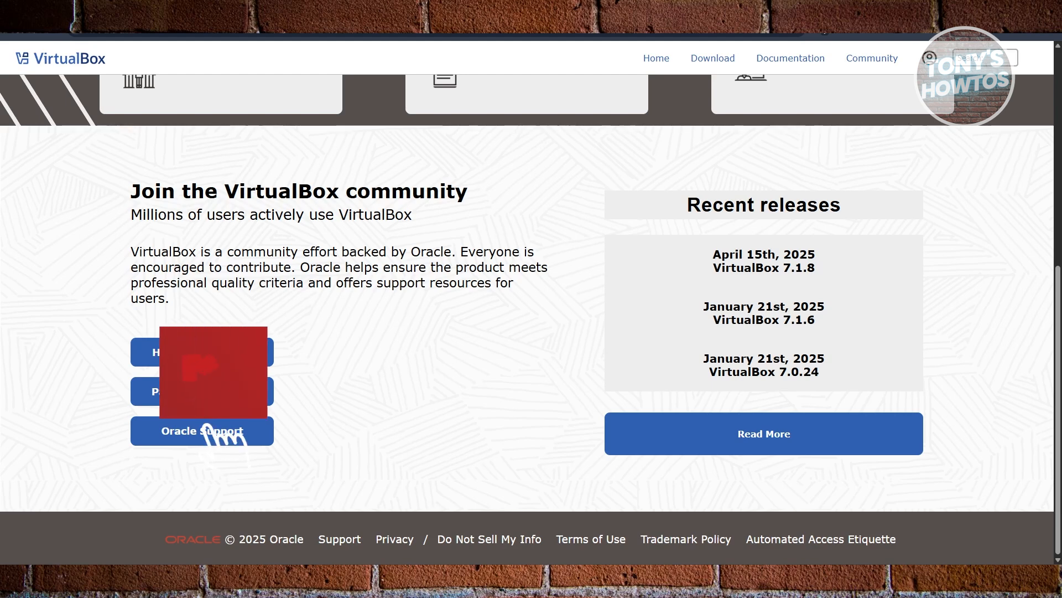
left_click(210, 372)
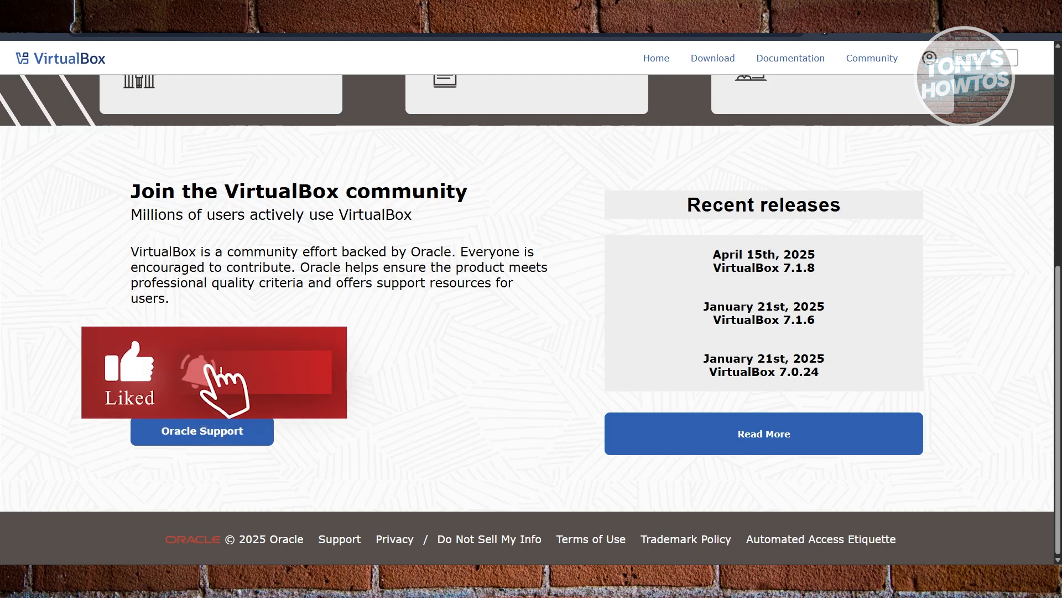
left_click(199, 372)
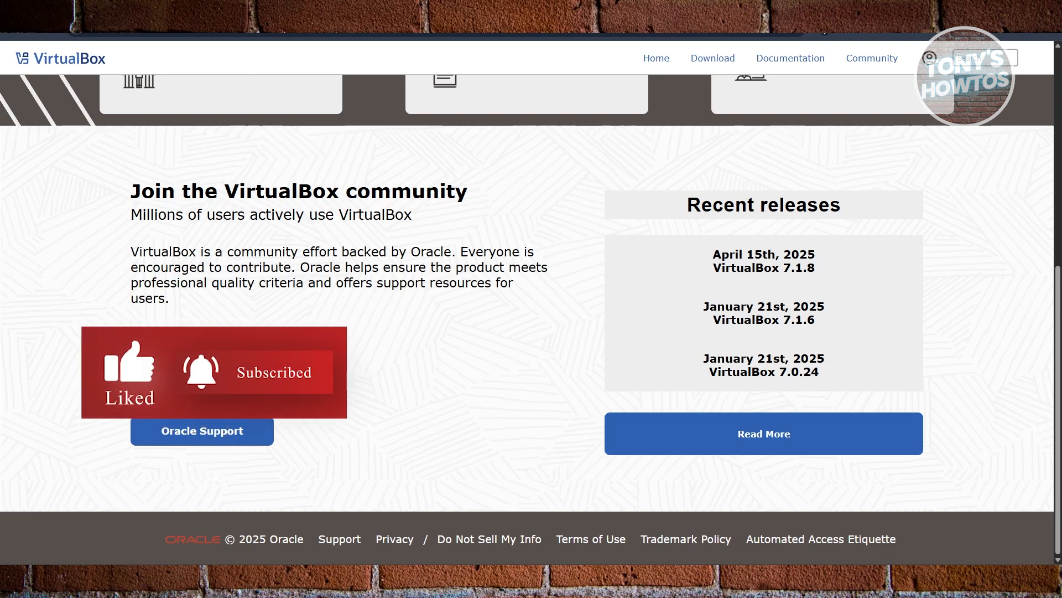